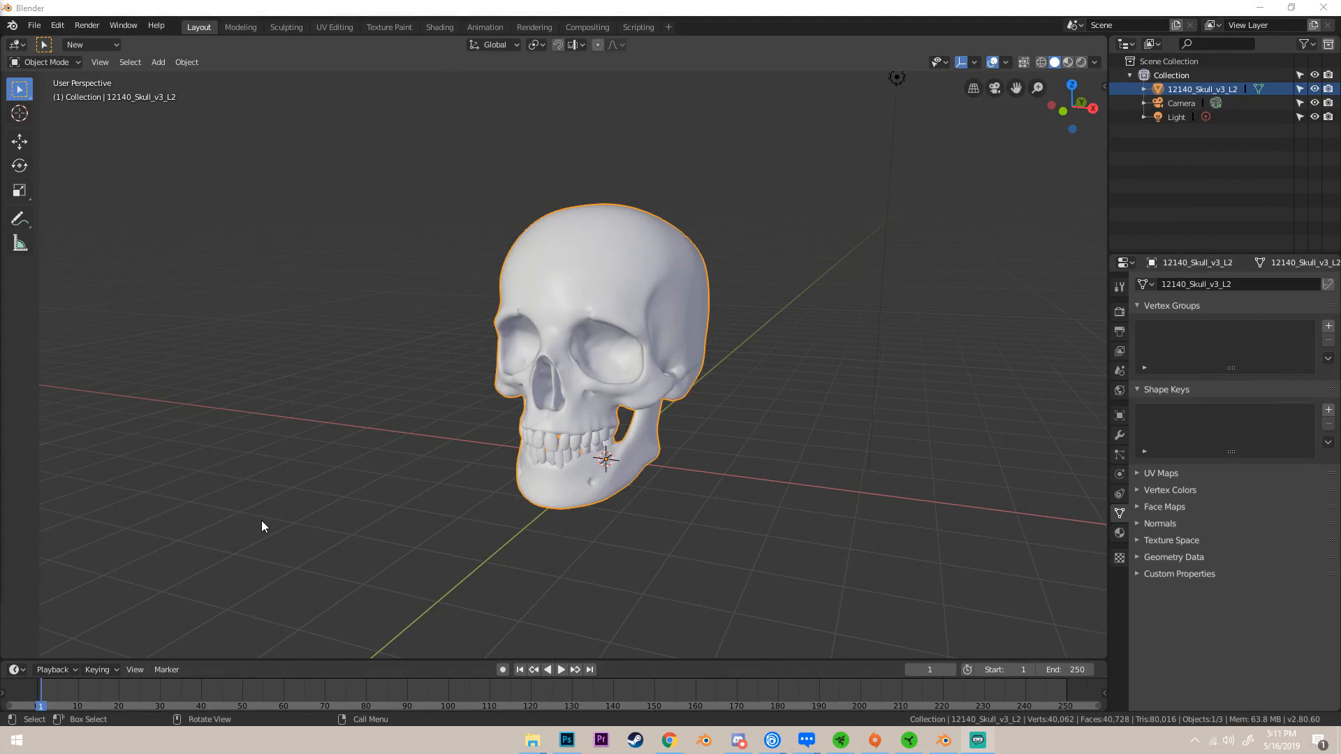
mouse_move(517, 693)
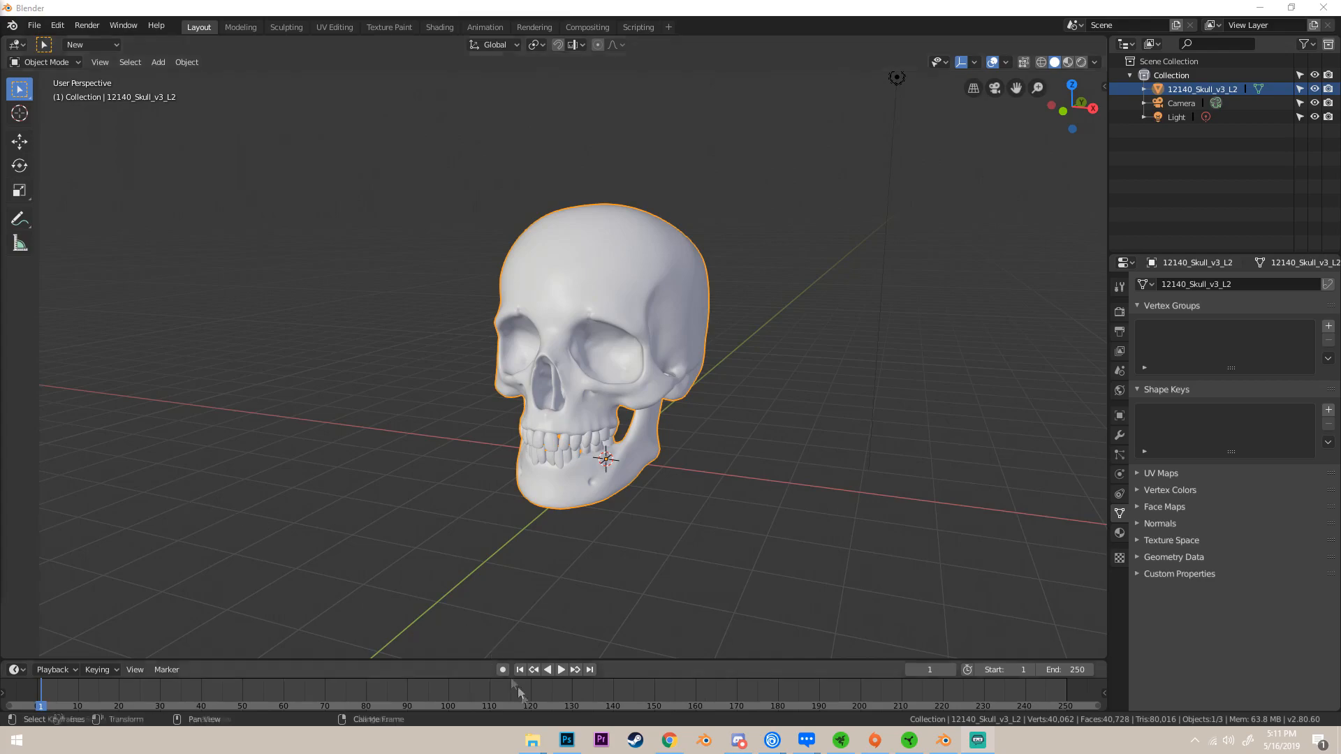
Browse the Instagram profile grid, view the grey voxel skull post, then return to Blender.
click(669, 740)
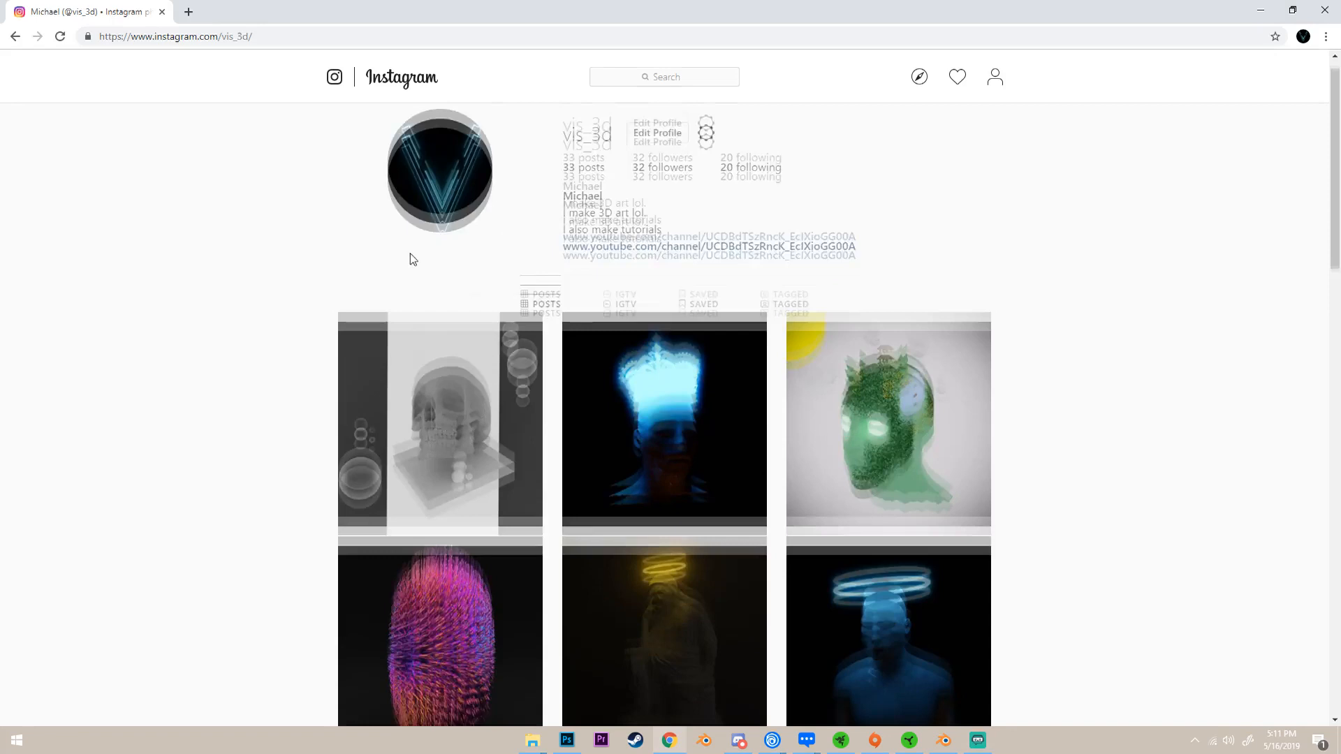
scroll(down, 3)
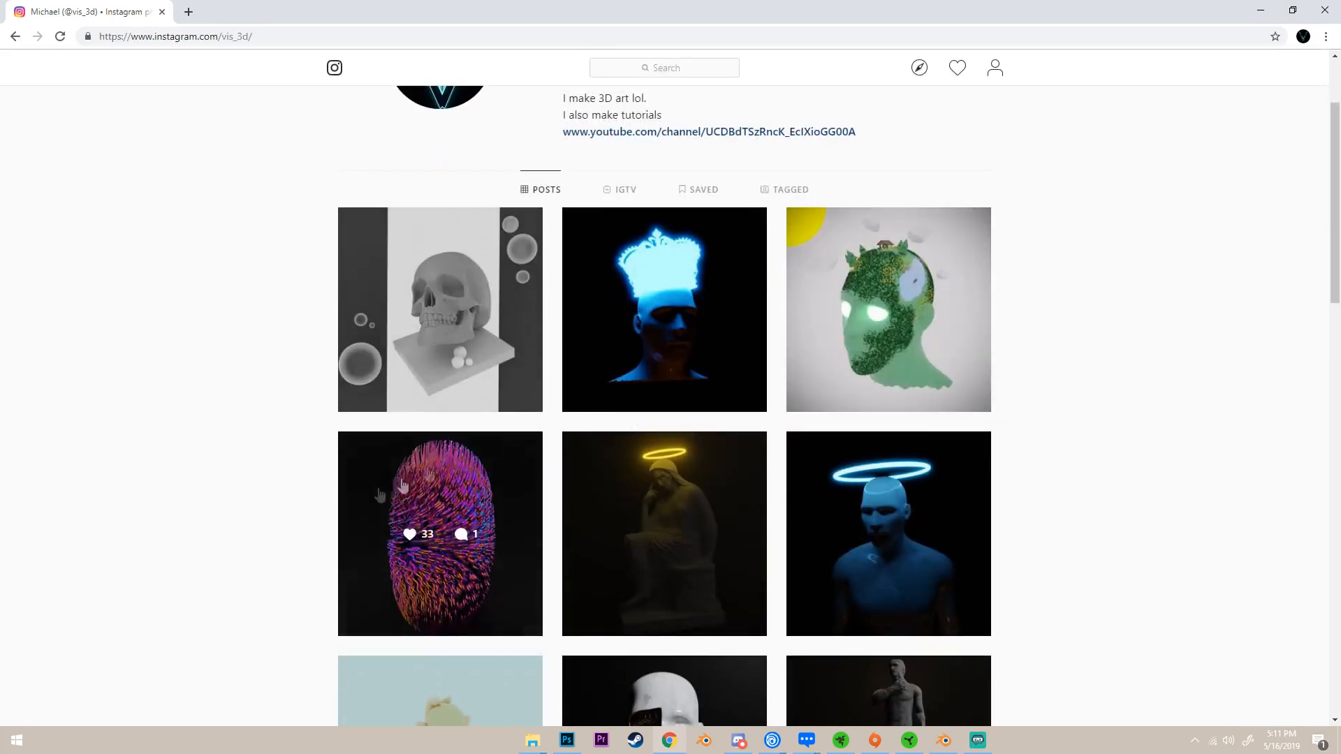
scroll(up, 3)
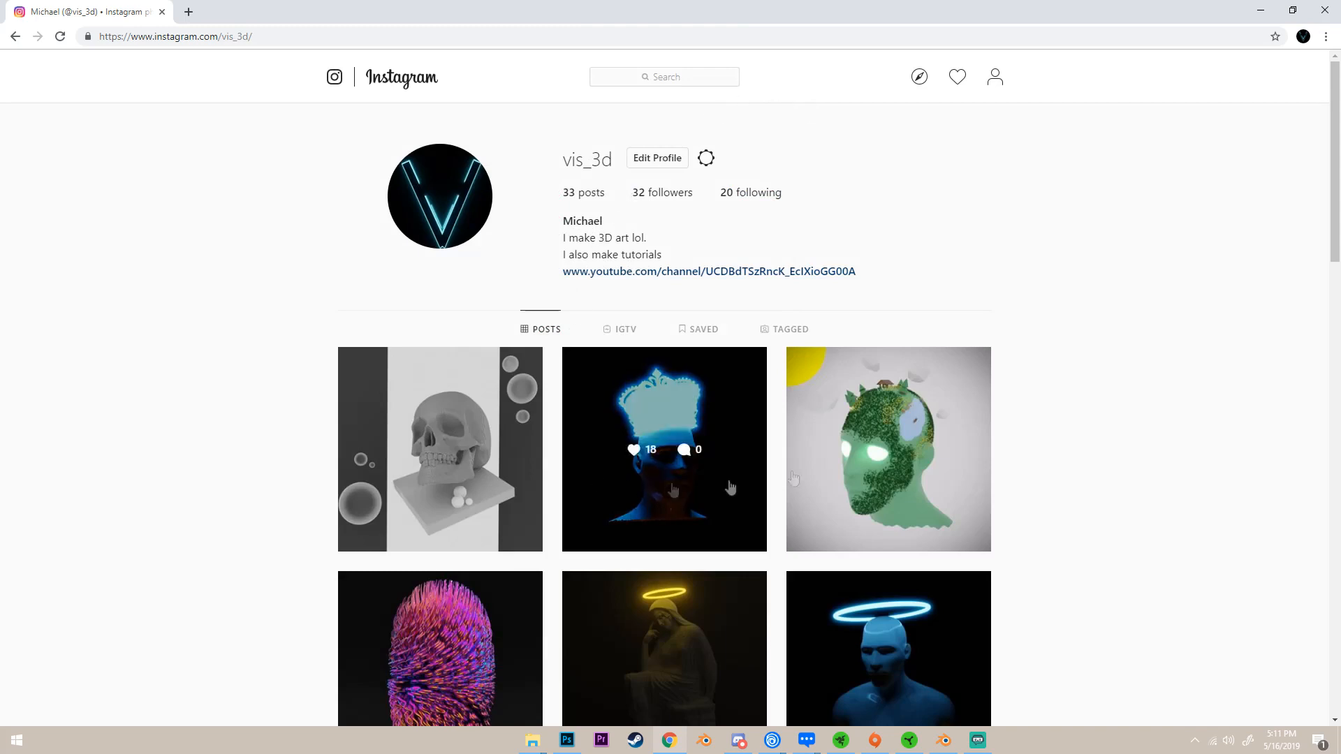
click(440, 448)
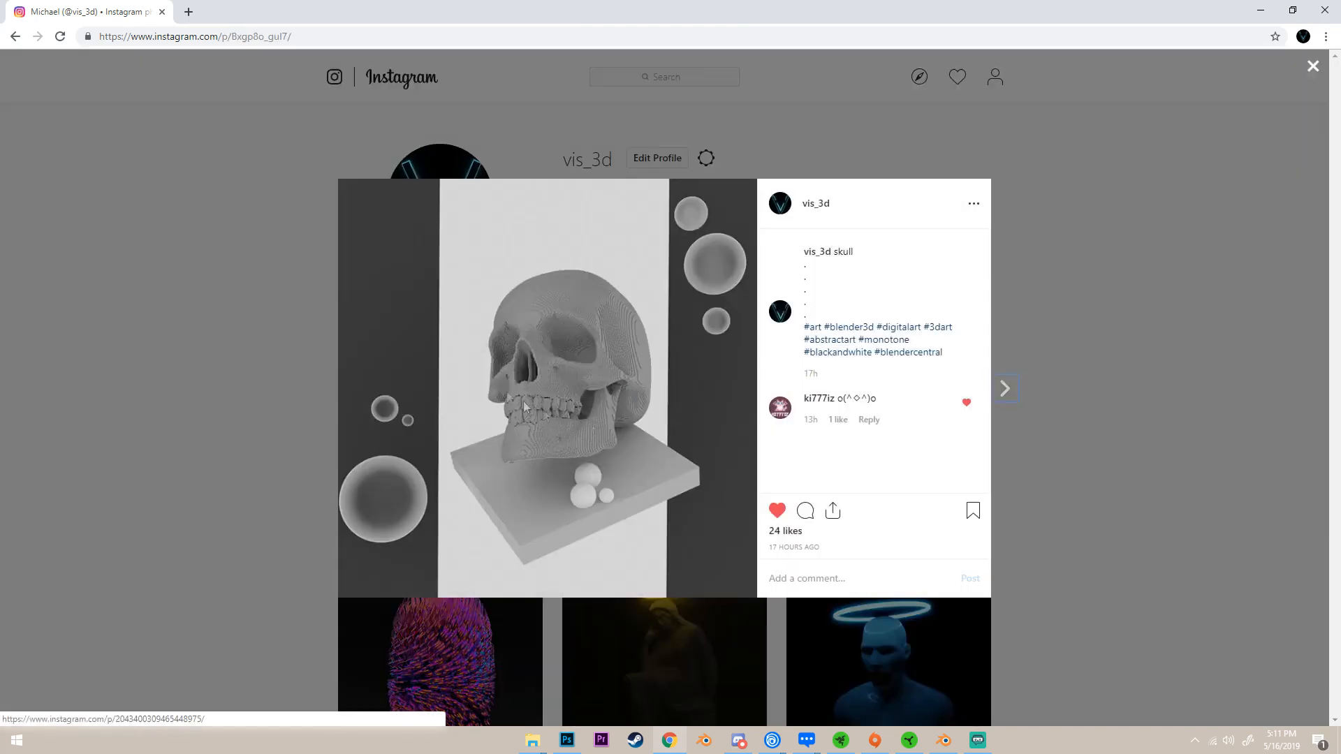
mouse_move(539, 451)
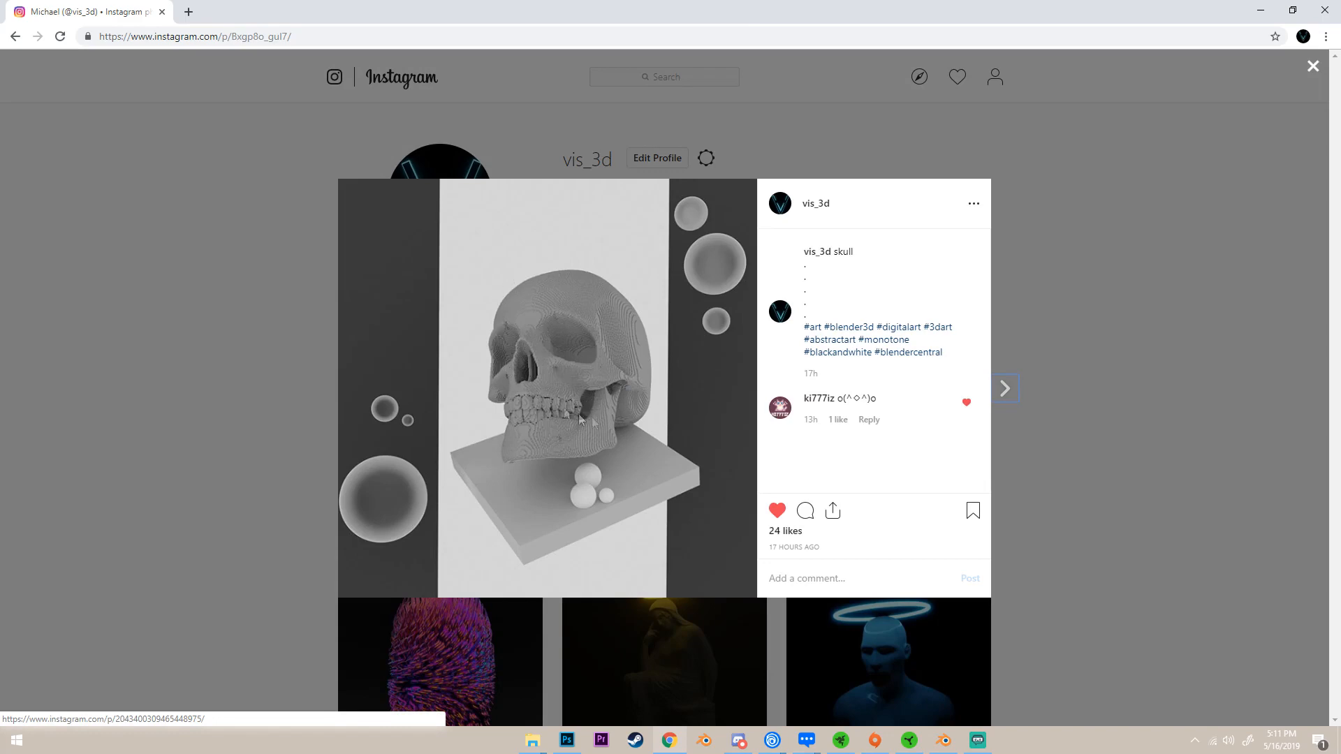
click(1313, 66)
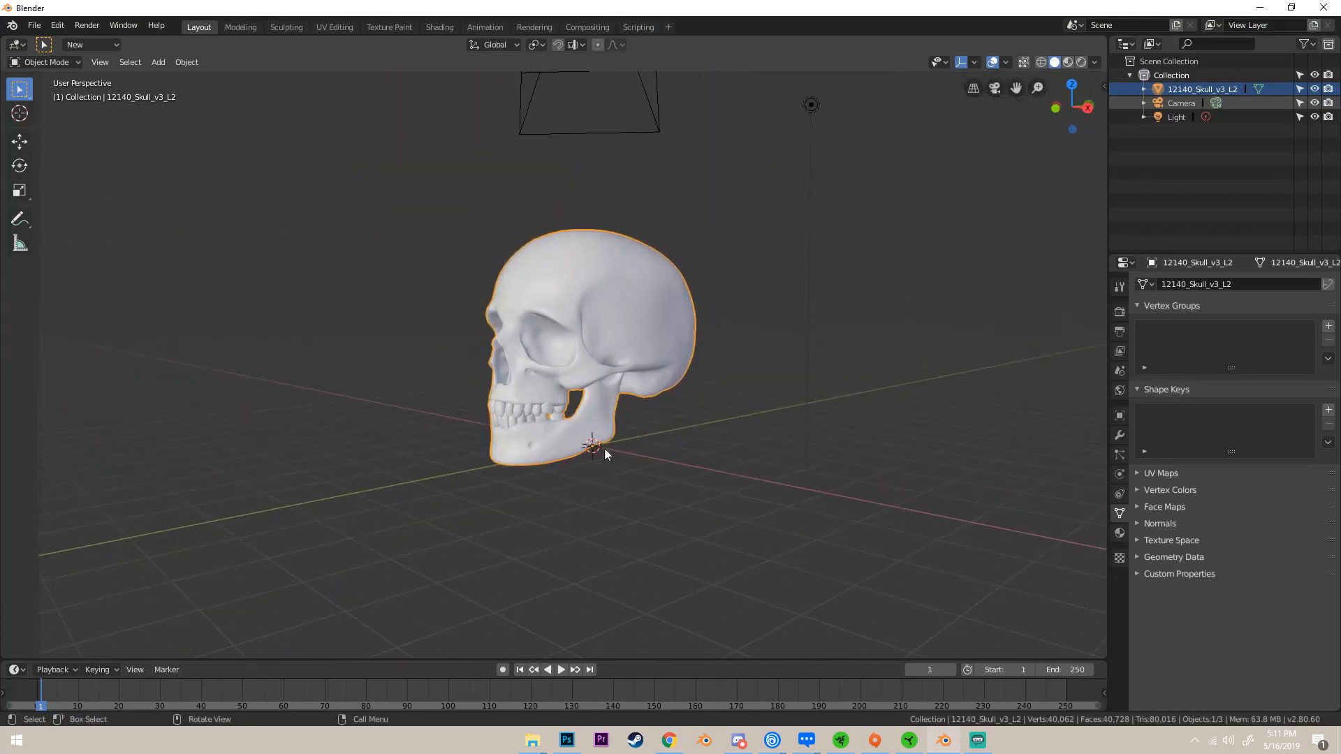
Frame the skull in the viewport and show its empty Modifier Properties panel.
right_click(605, 448)
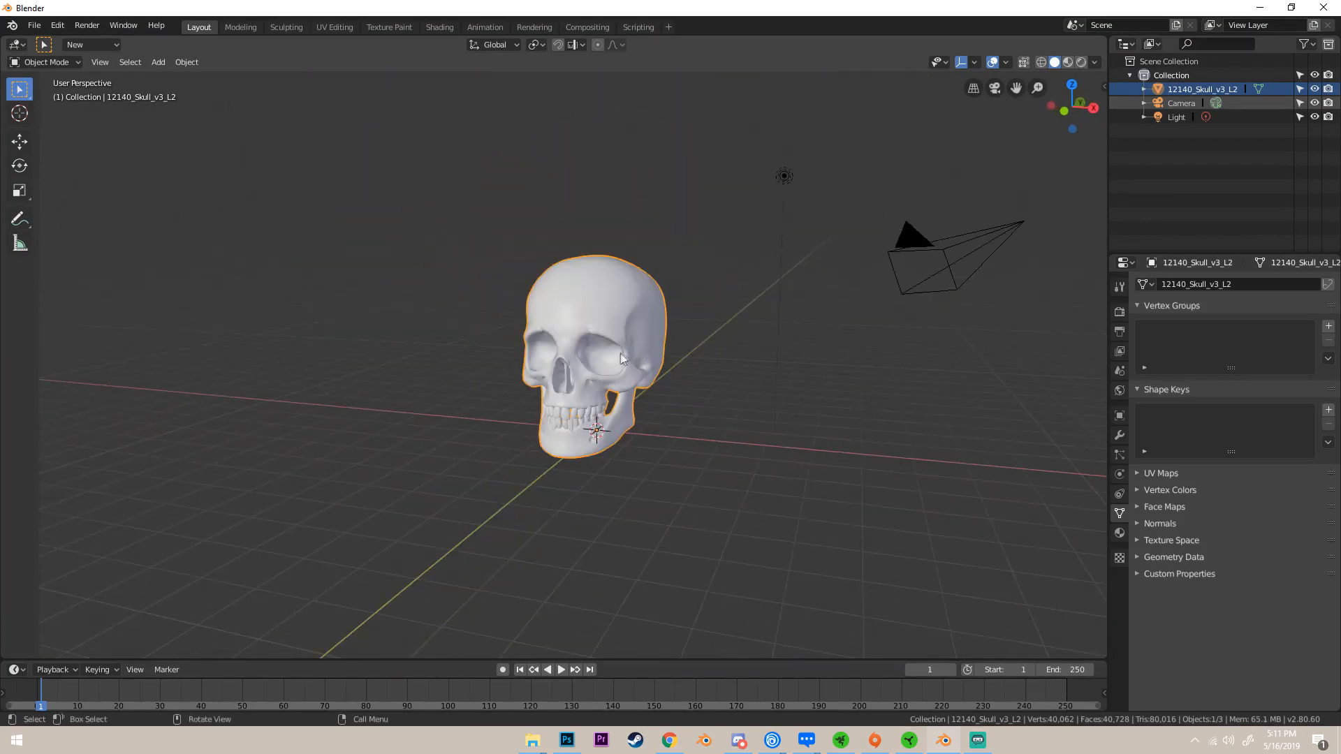
mouse_move(879, 452)
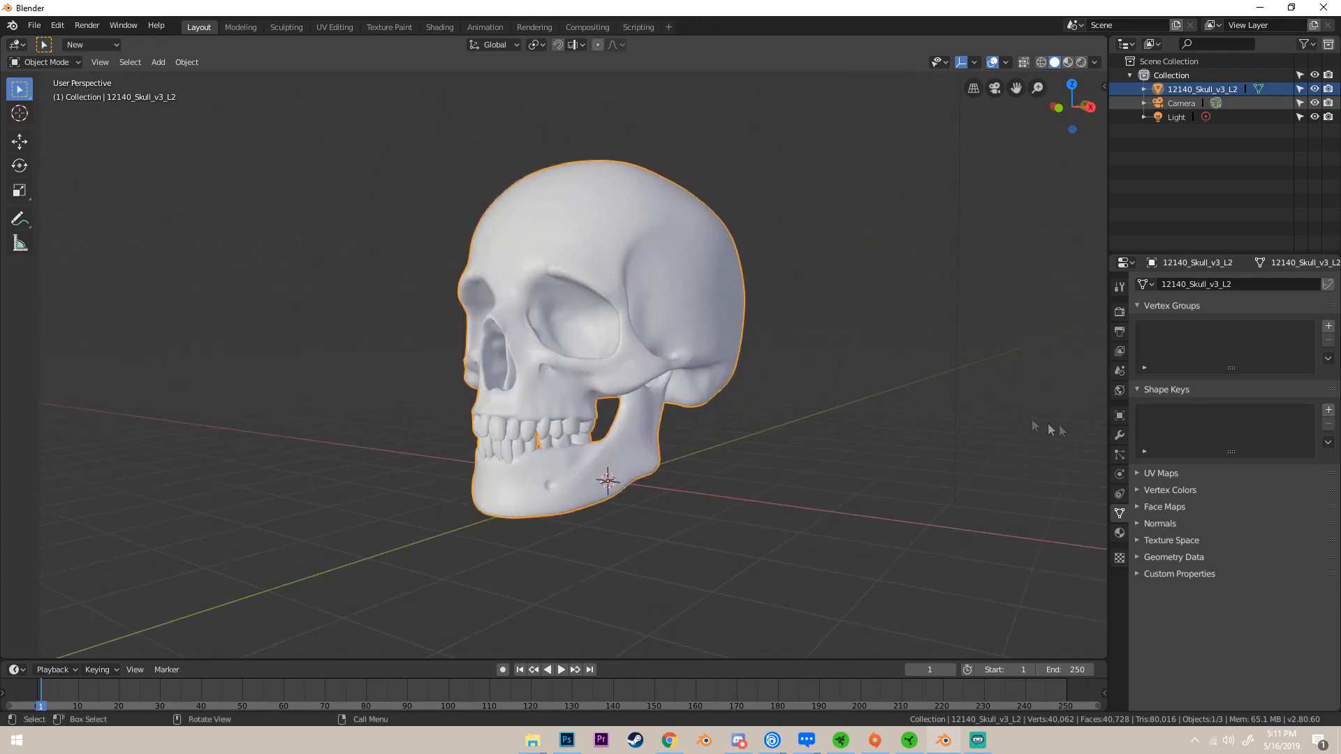
click(1119, 436)
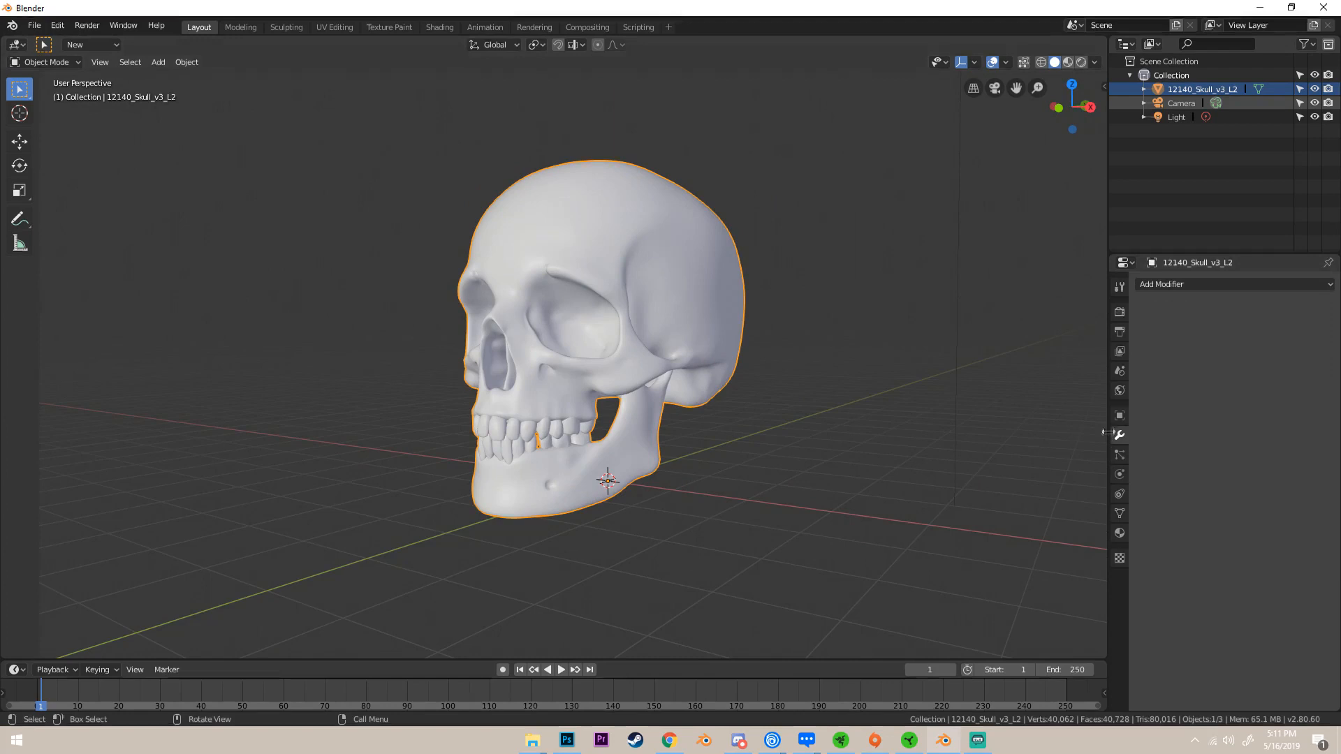
Add a Remesh modifier to the skull and reveal its Mode choices.
click(1197, 284)
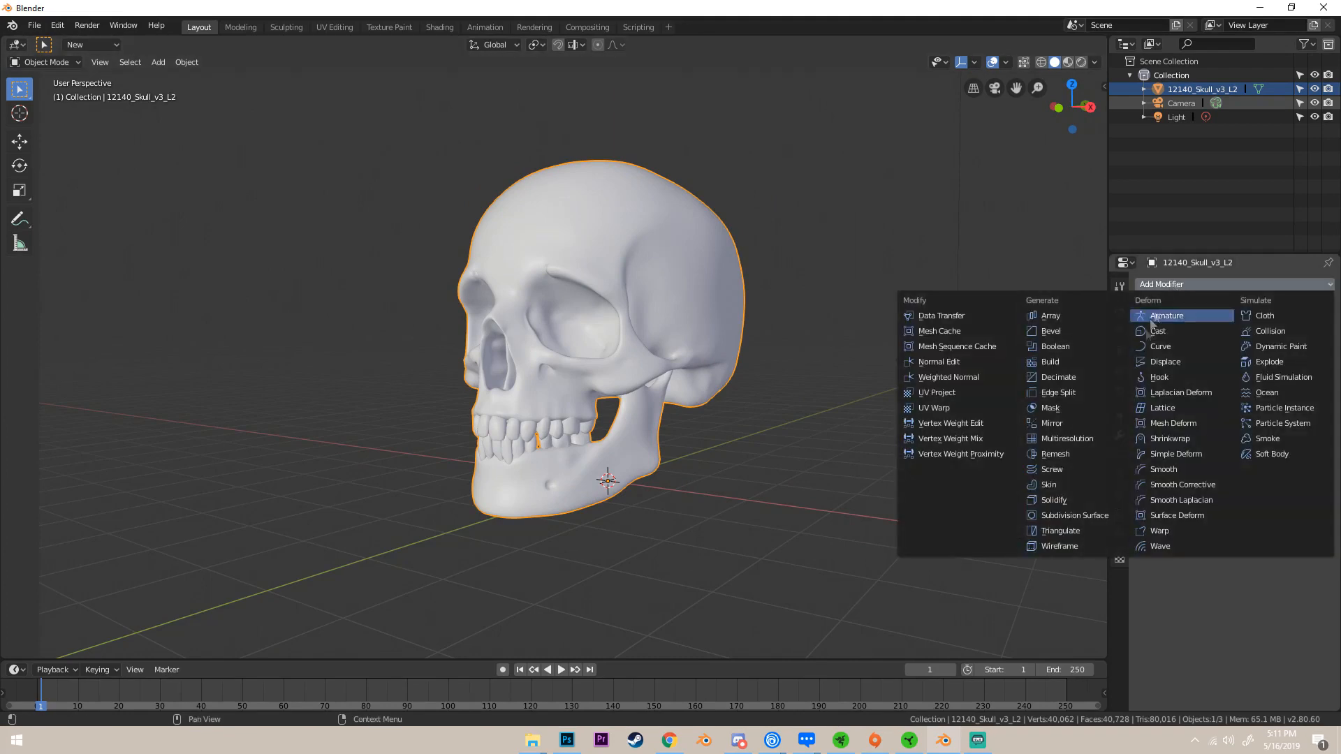
click(1056, 452)
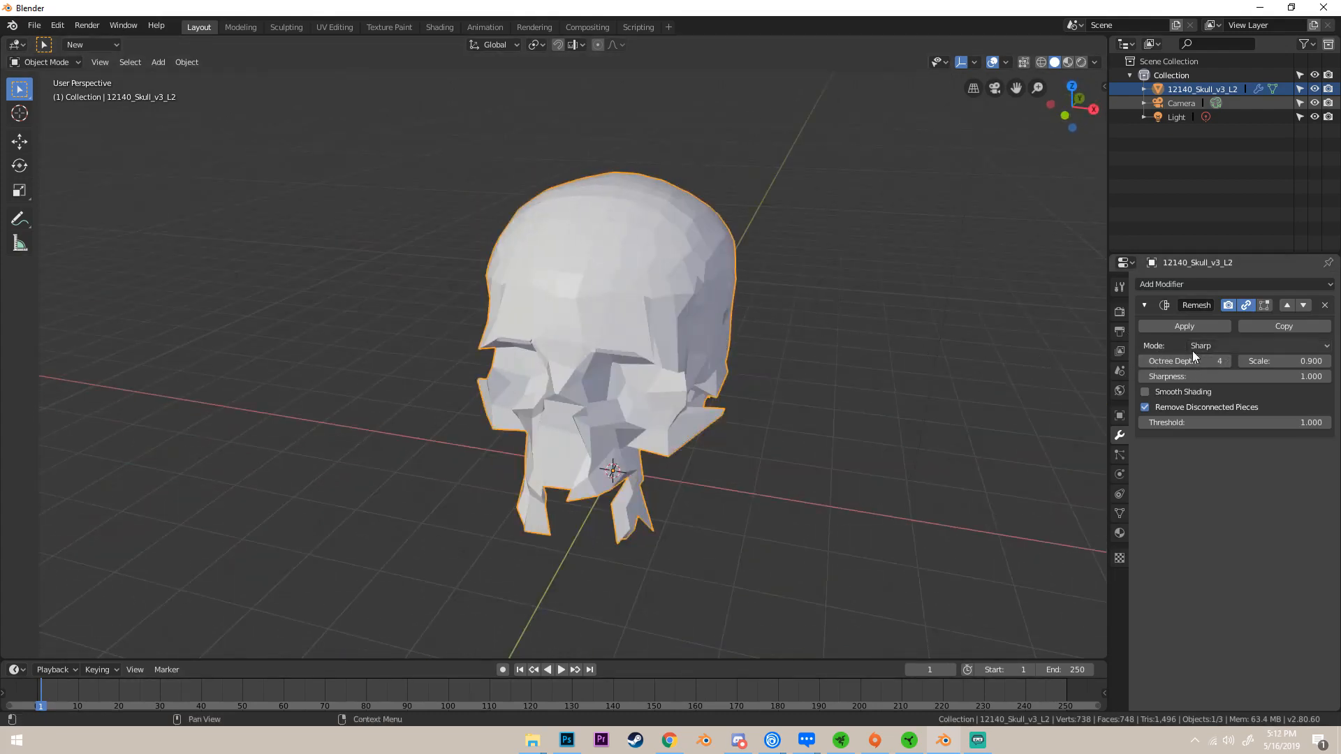
click(1257, 345)
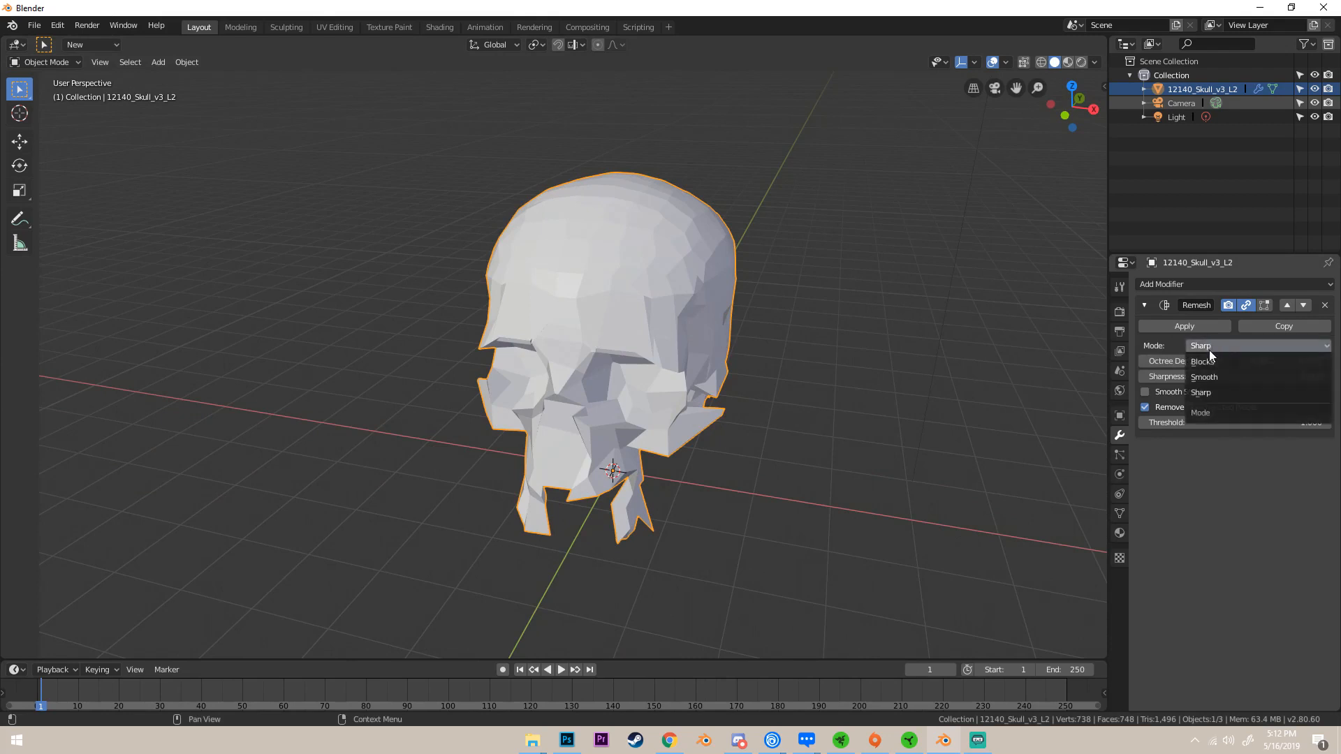
Set the Remesh mode to Blocks so the skull becomes coarse voxel cubes.
click(1201, 361)
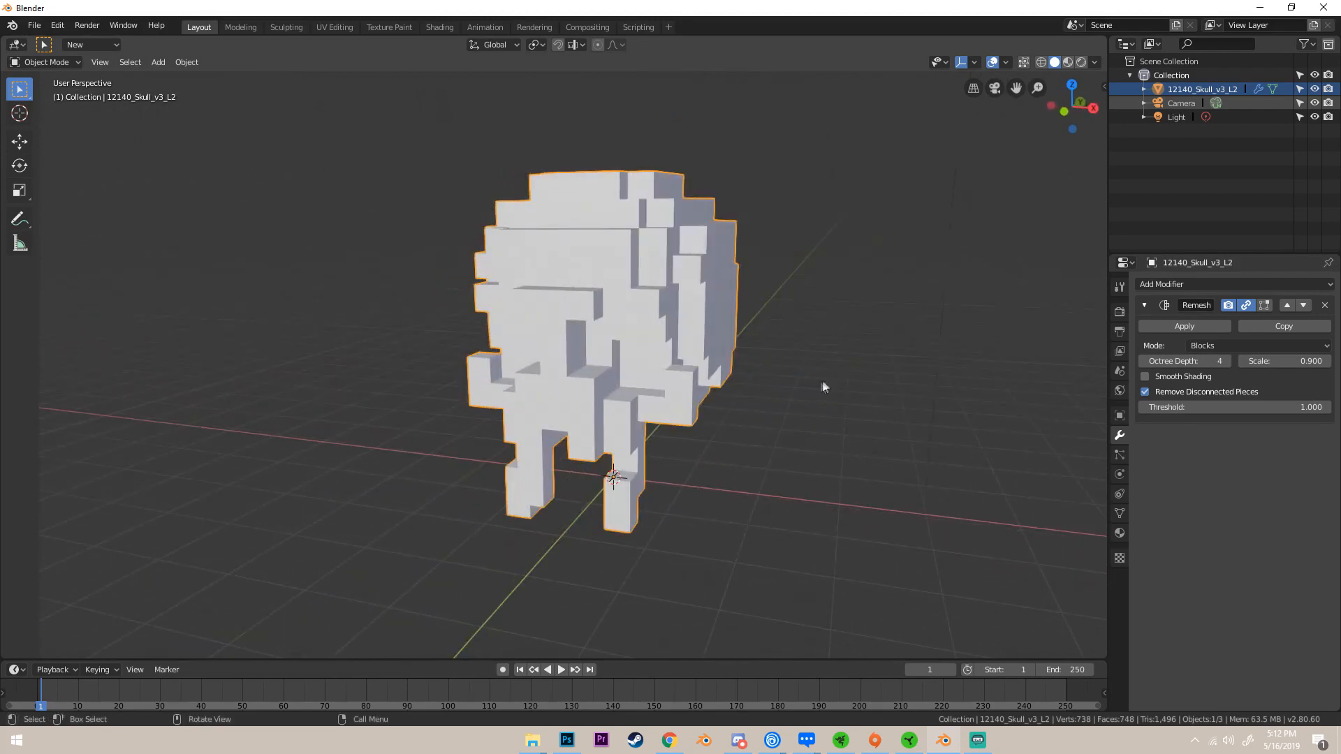
mouse_move(834, 383)
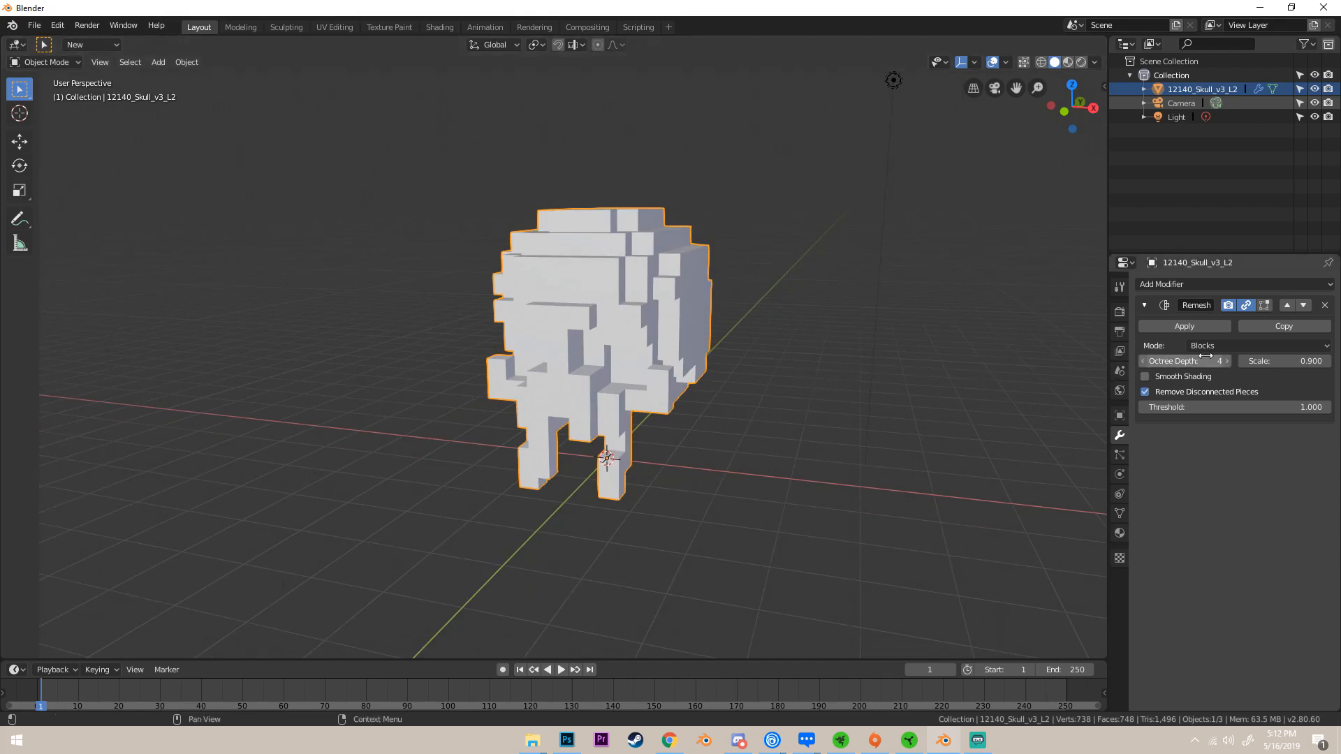
mouse_move(1275, 386)
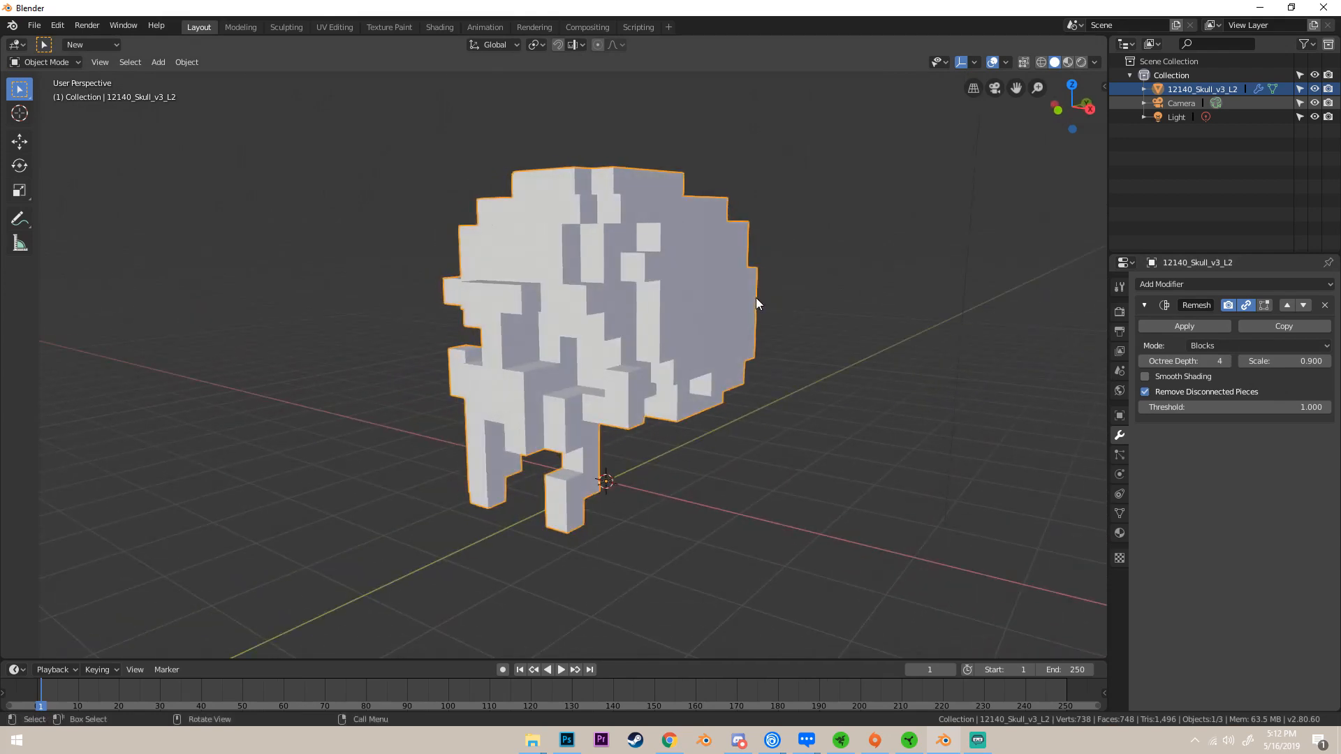
mouse_move(658, 400)
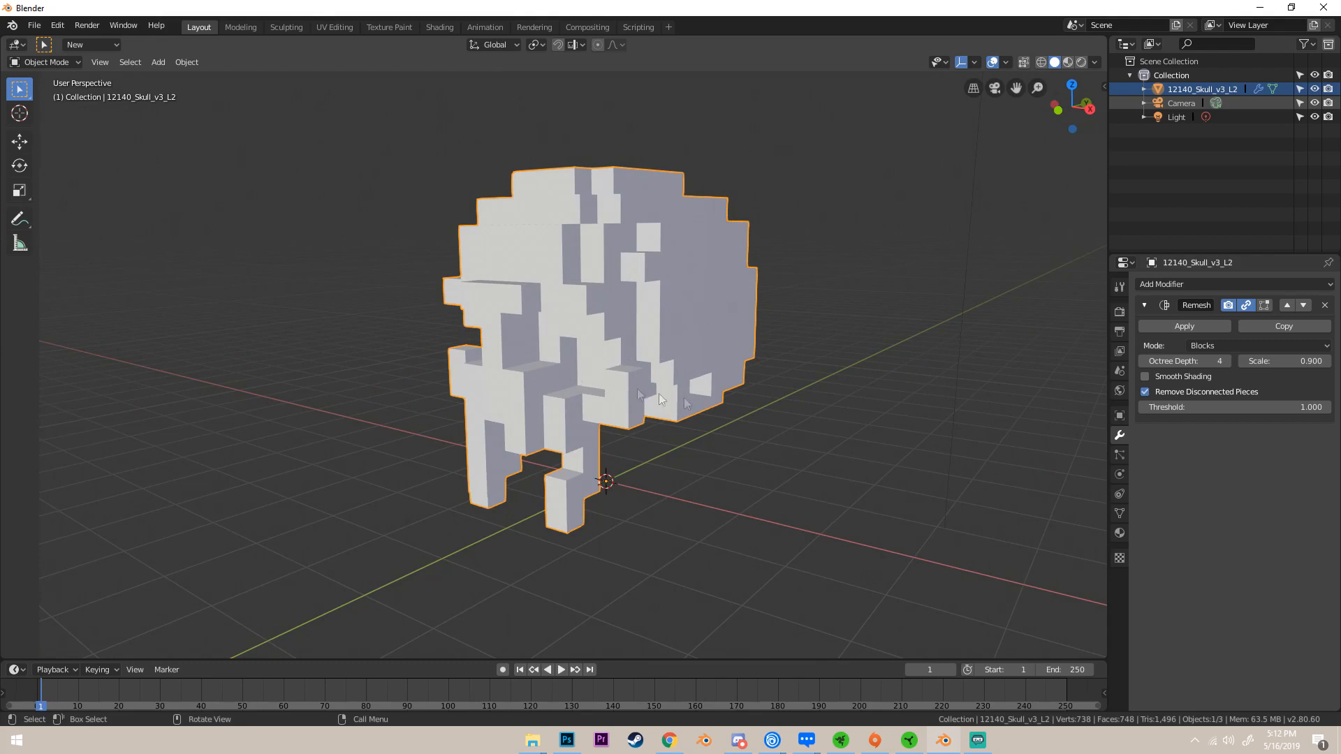
mouse_move(1183, 360)
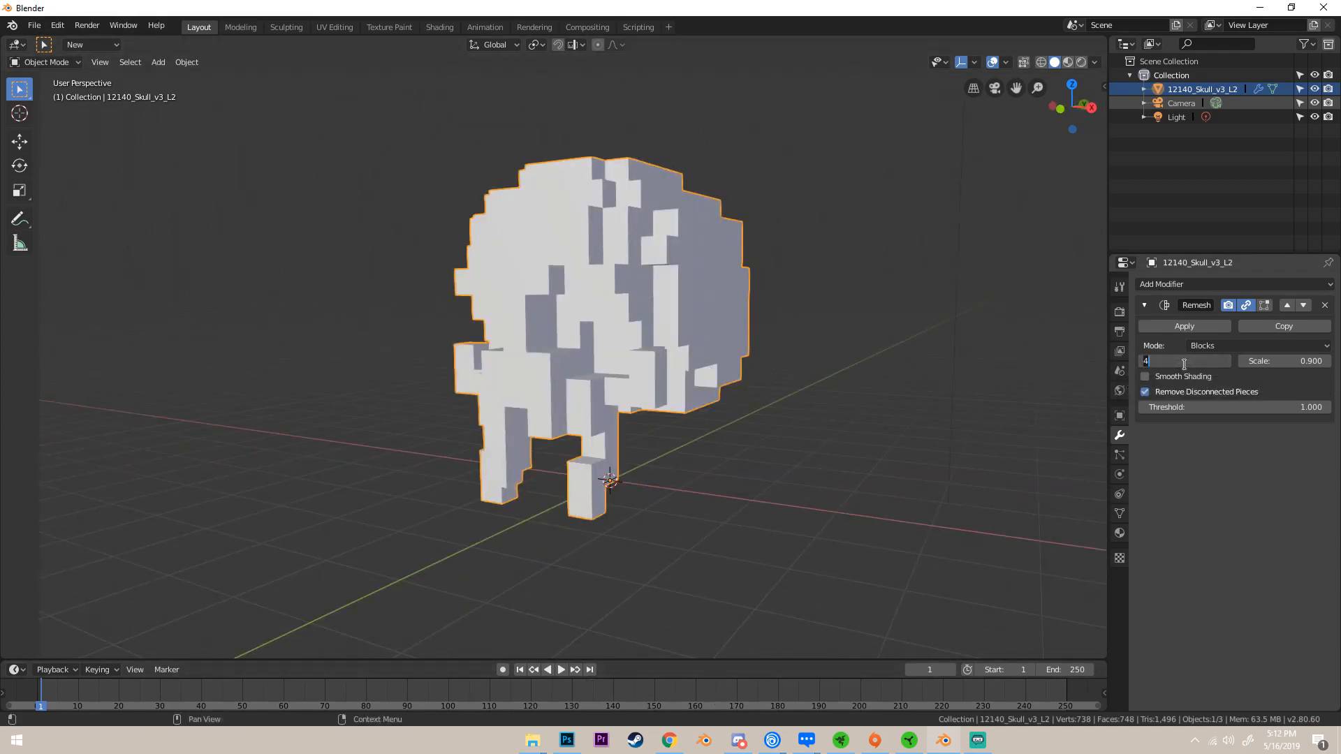
Raise the Remesh octree depth to 8 for fine voxel detail on the skull.
text(8)
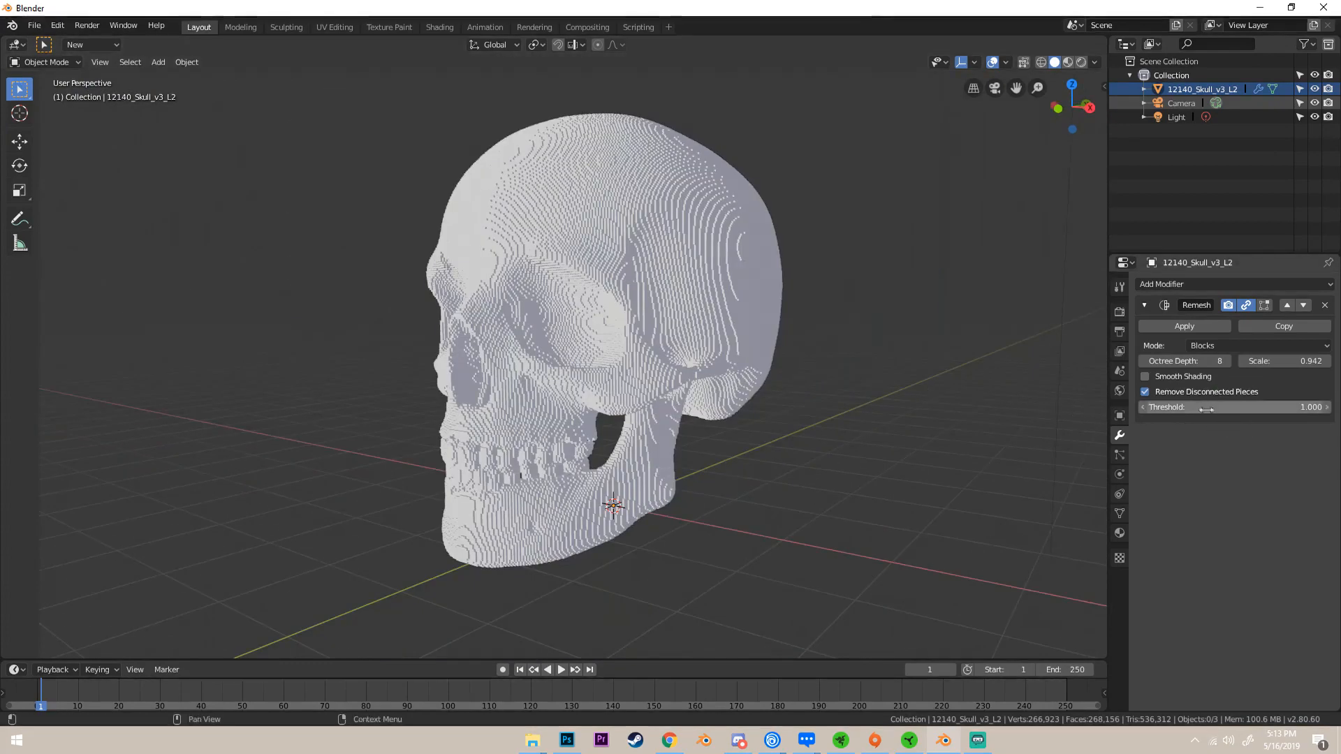
mouse_move(1183, 327)
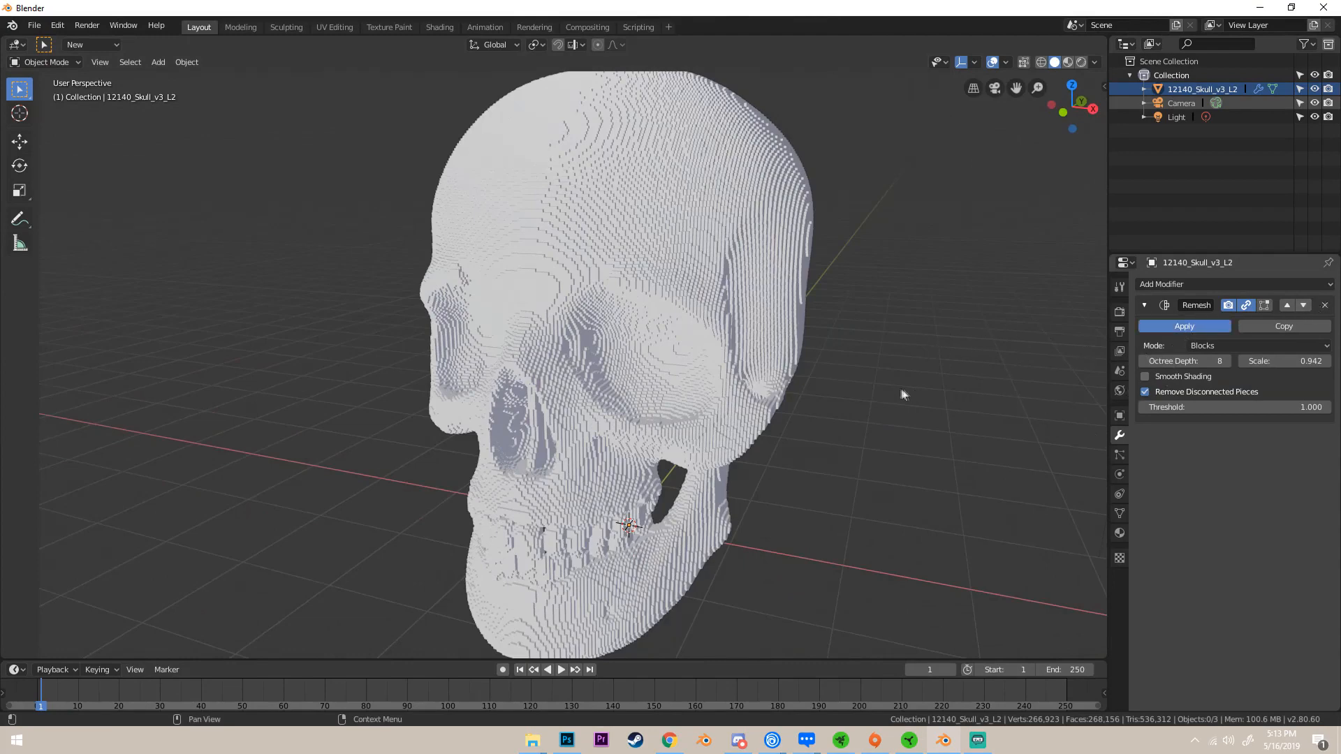
Apply the Remesh modifier so the voxel blocks become the skull's real mesh.
click(1183, 326)
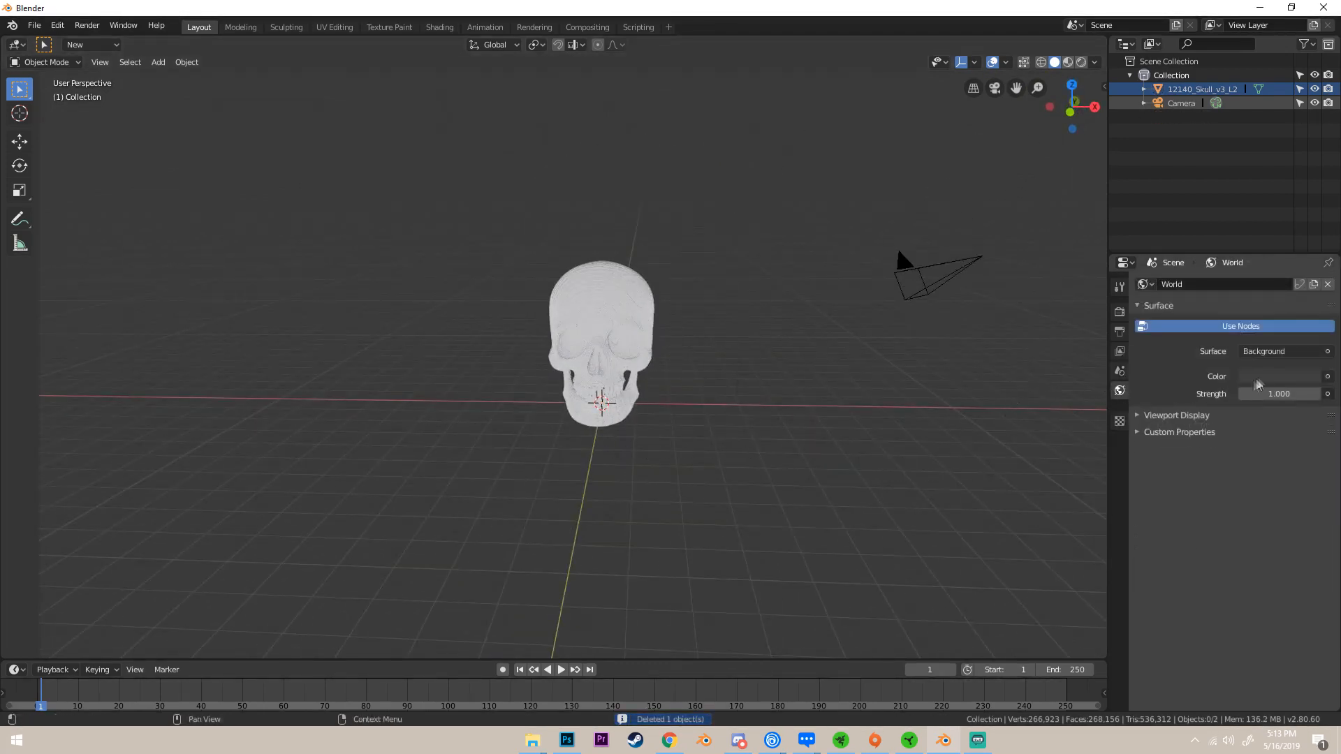
Set the world background to light grey and switch the render engine to Cycles.
click(1281, 376)
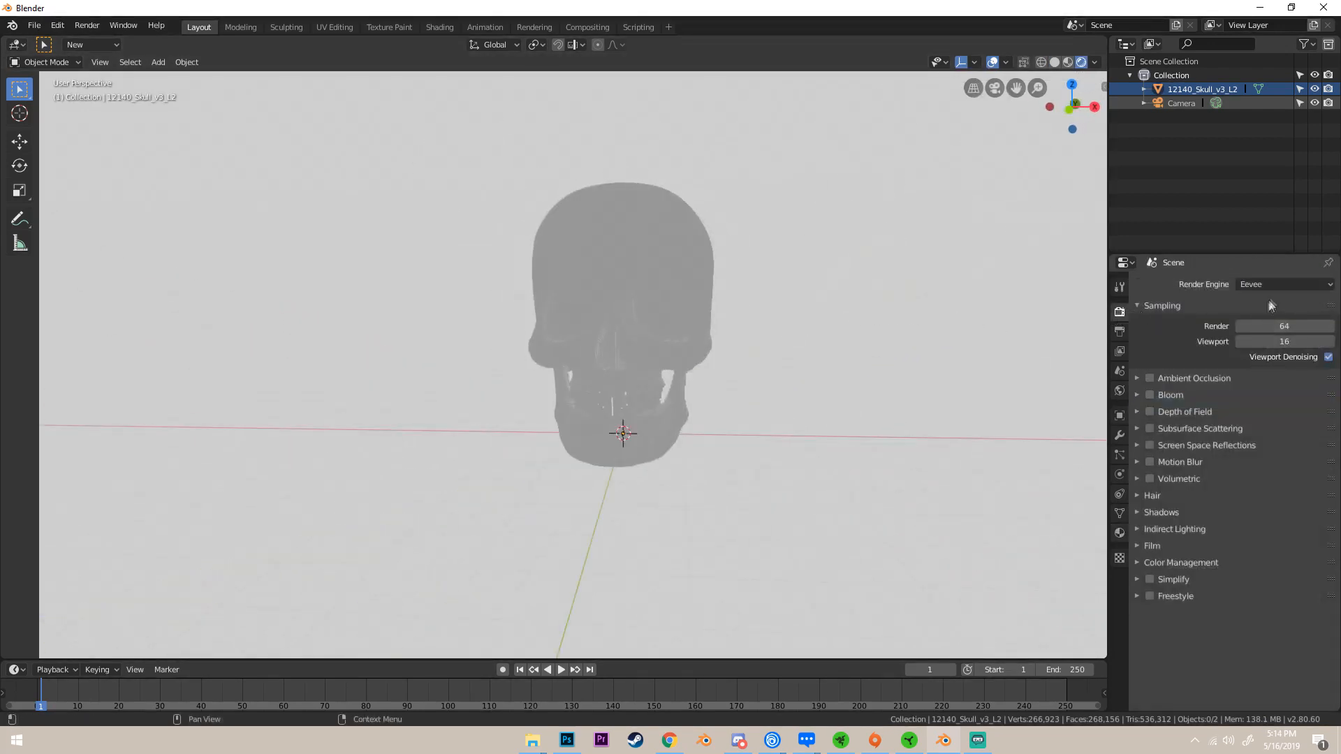
click(1282, 284)
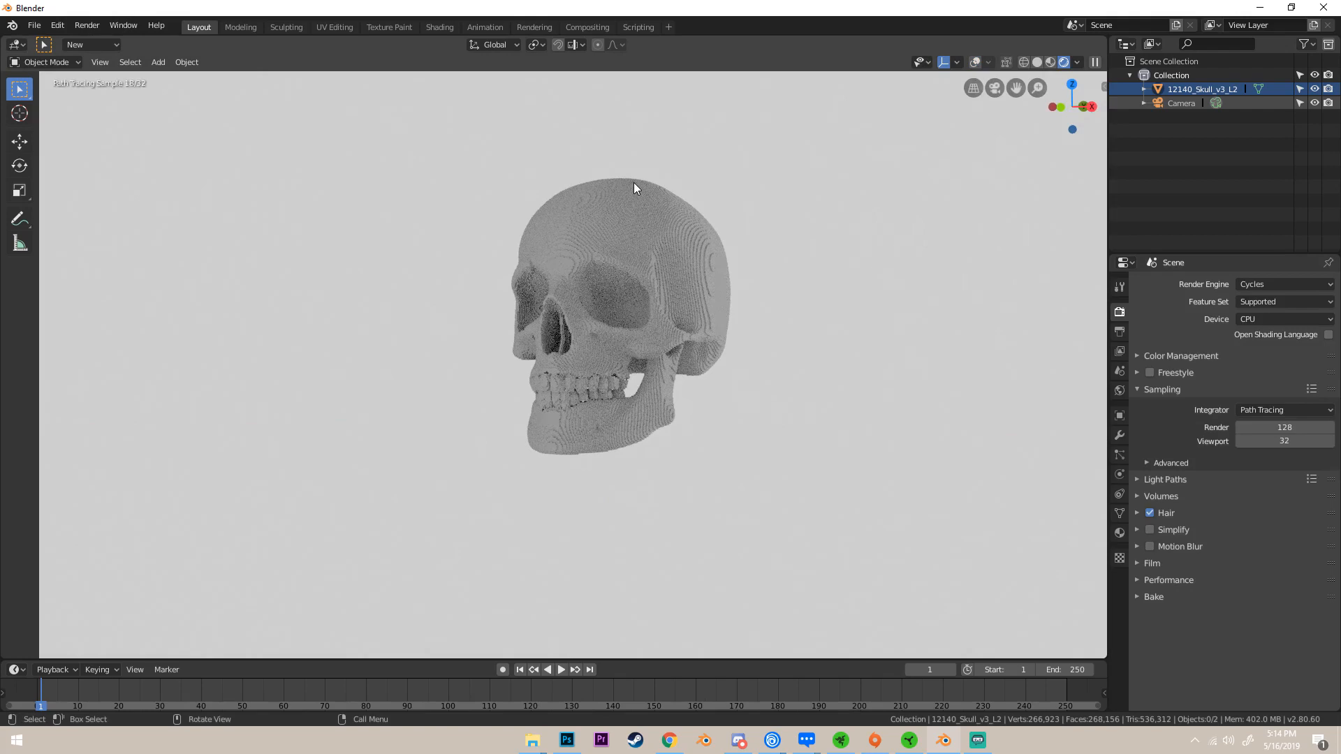
Add a plane mesh and scale it up into a white floor beneath the skull.
click(158, 62)
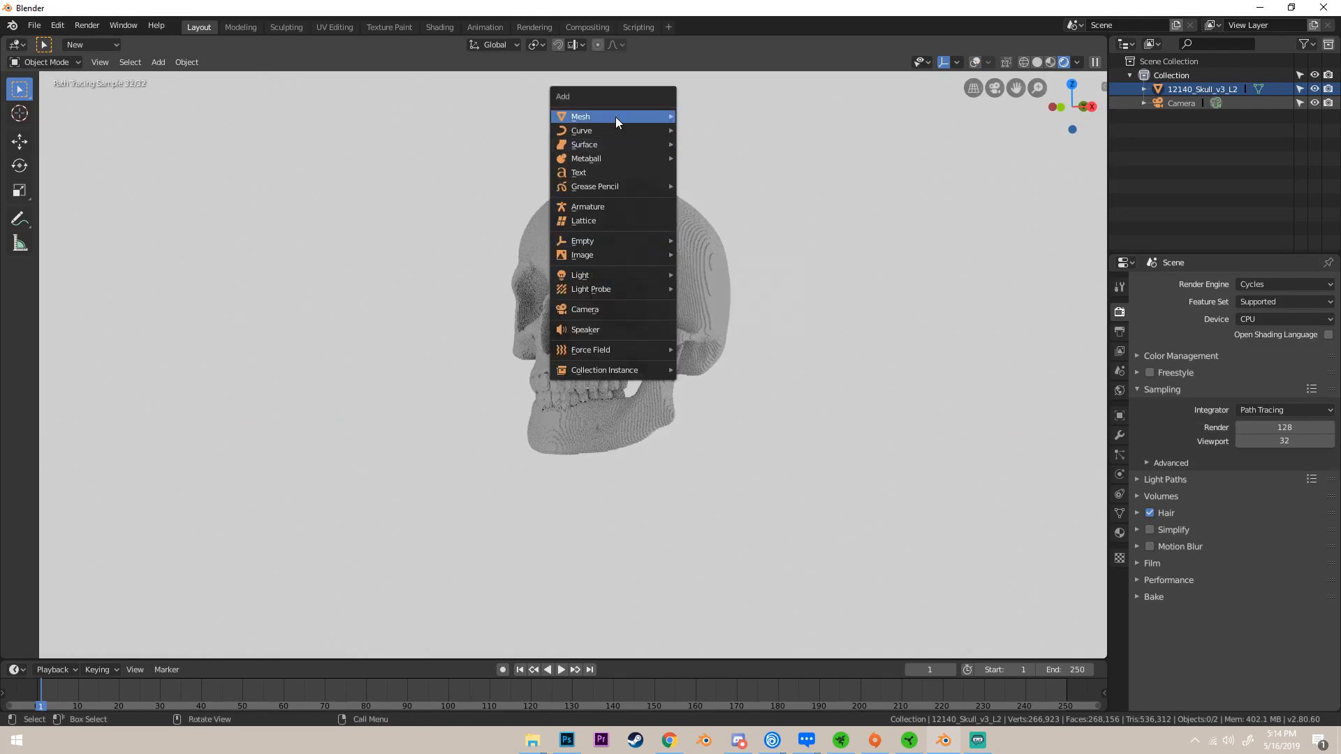
click(582, 116)
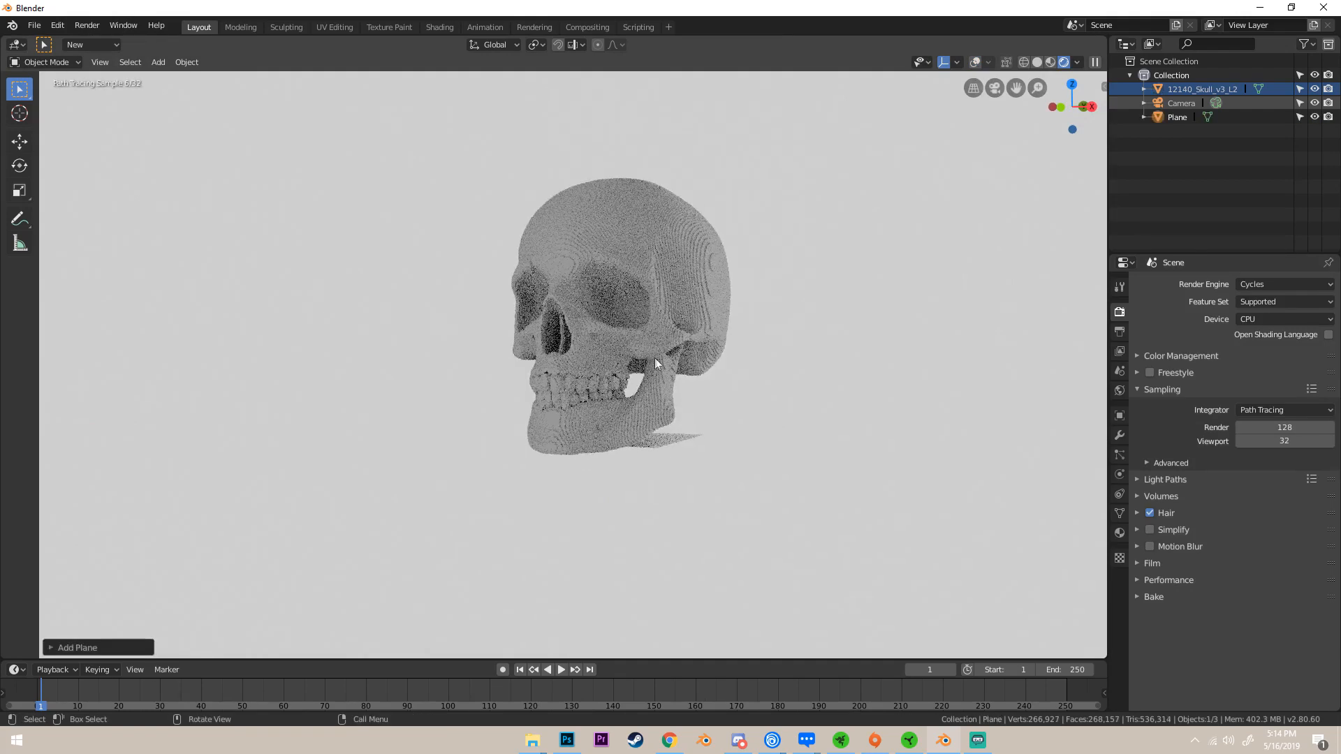
key(s)
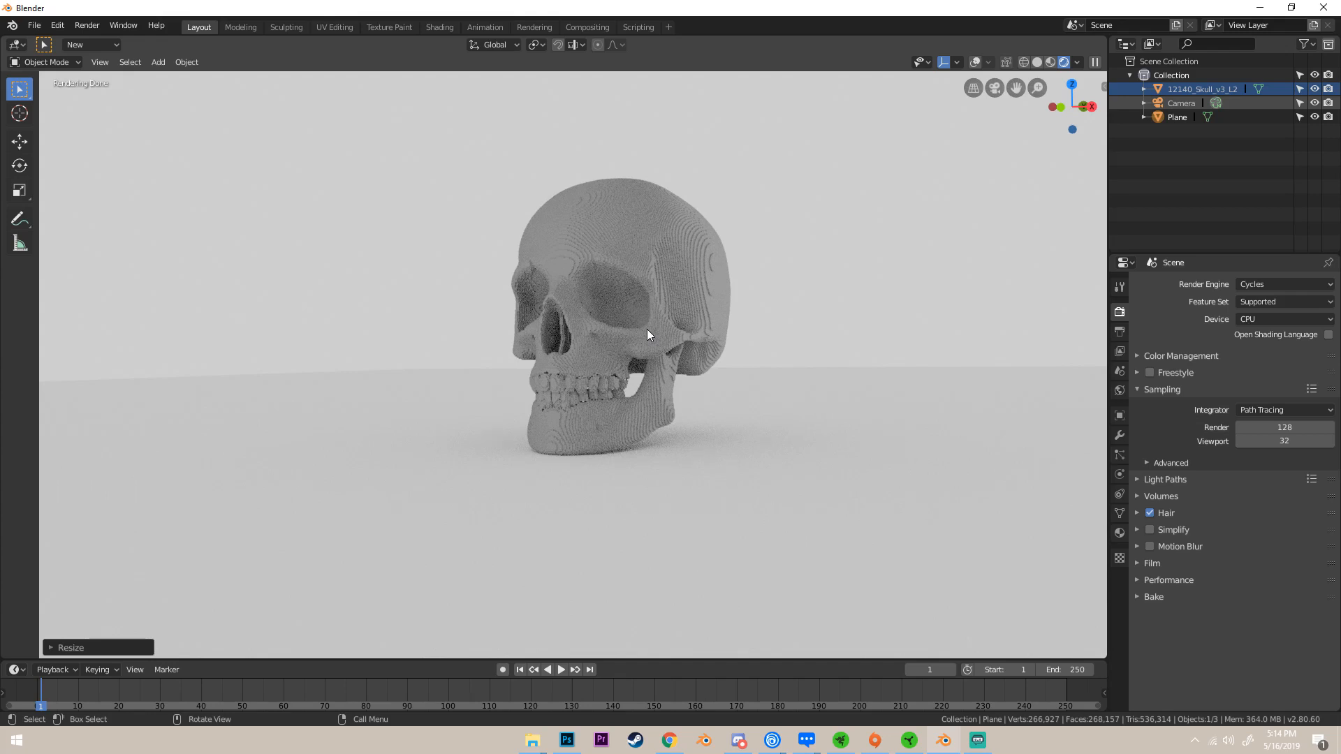
mouse_move(802, 531)
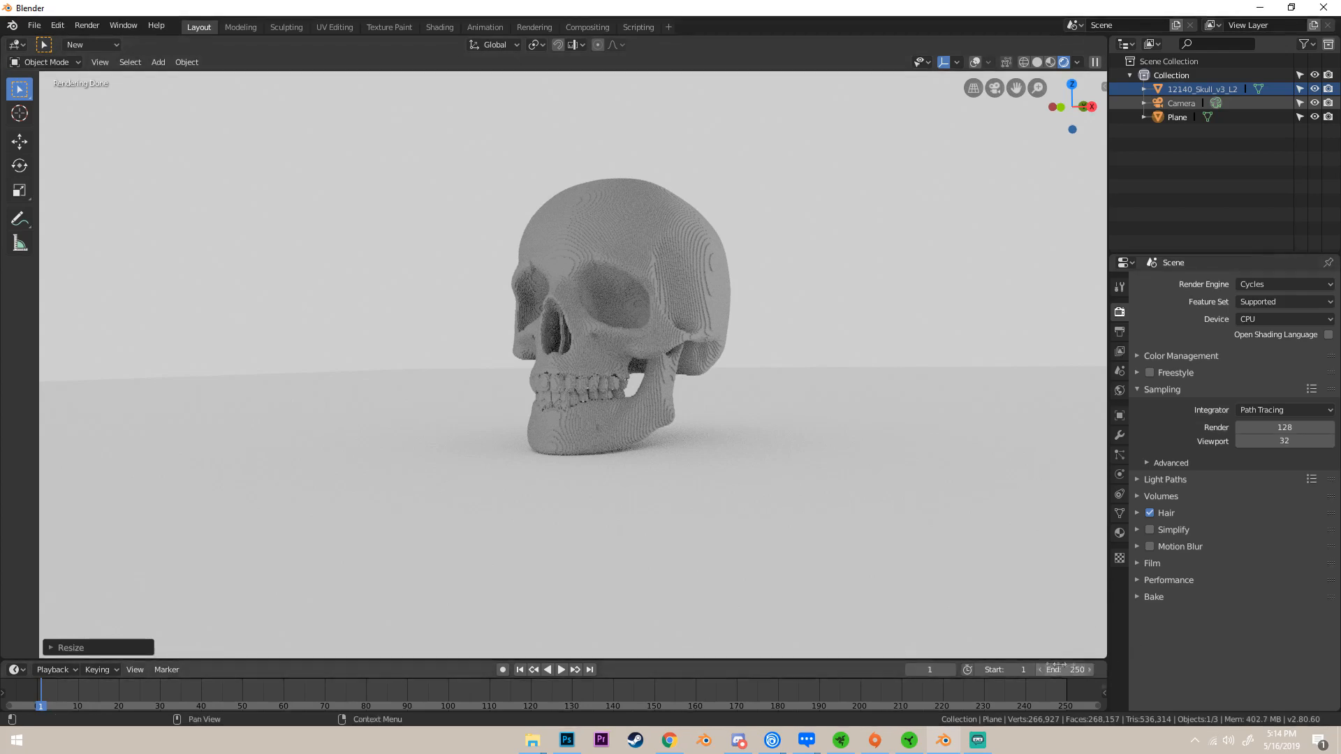
mouse_move(1163, 683)
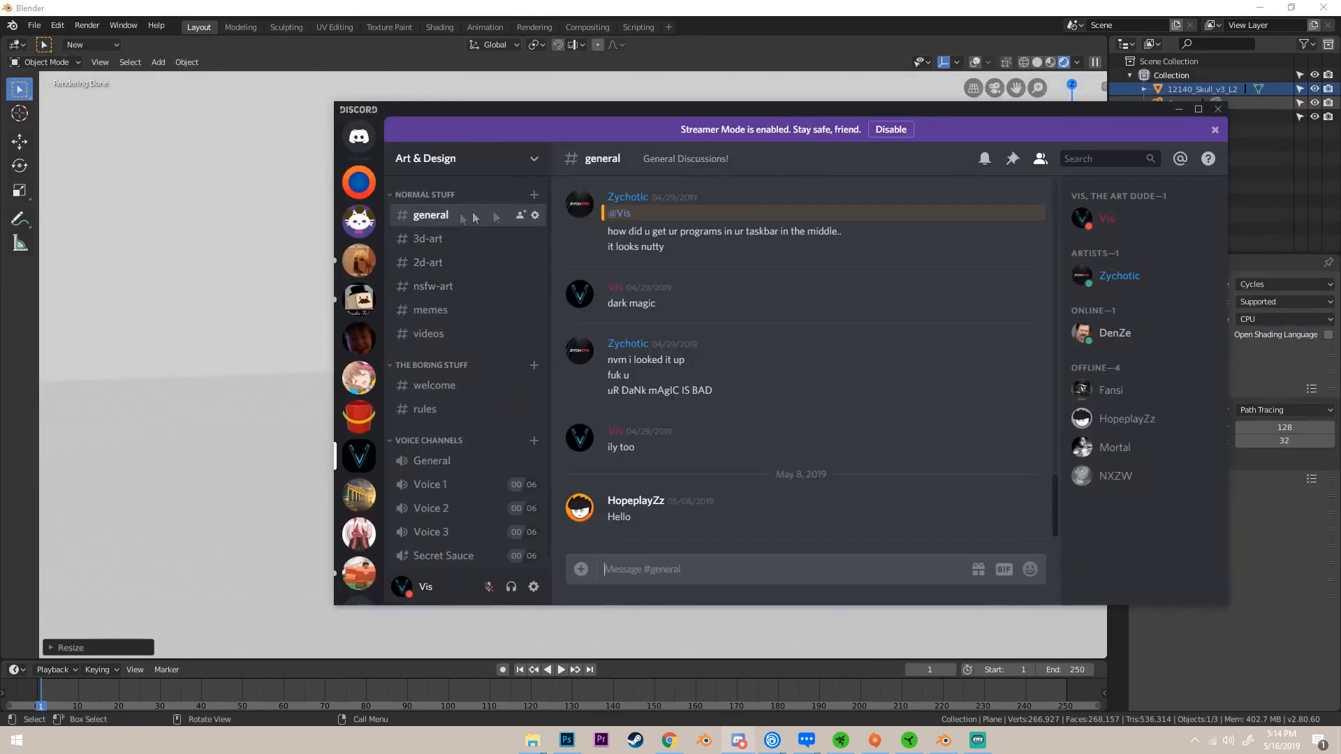
Browse the Art & Design server's #3d-art, #nsfw-art and #videos channels.
scroll(up, 3)
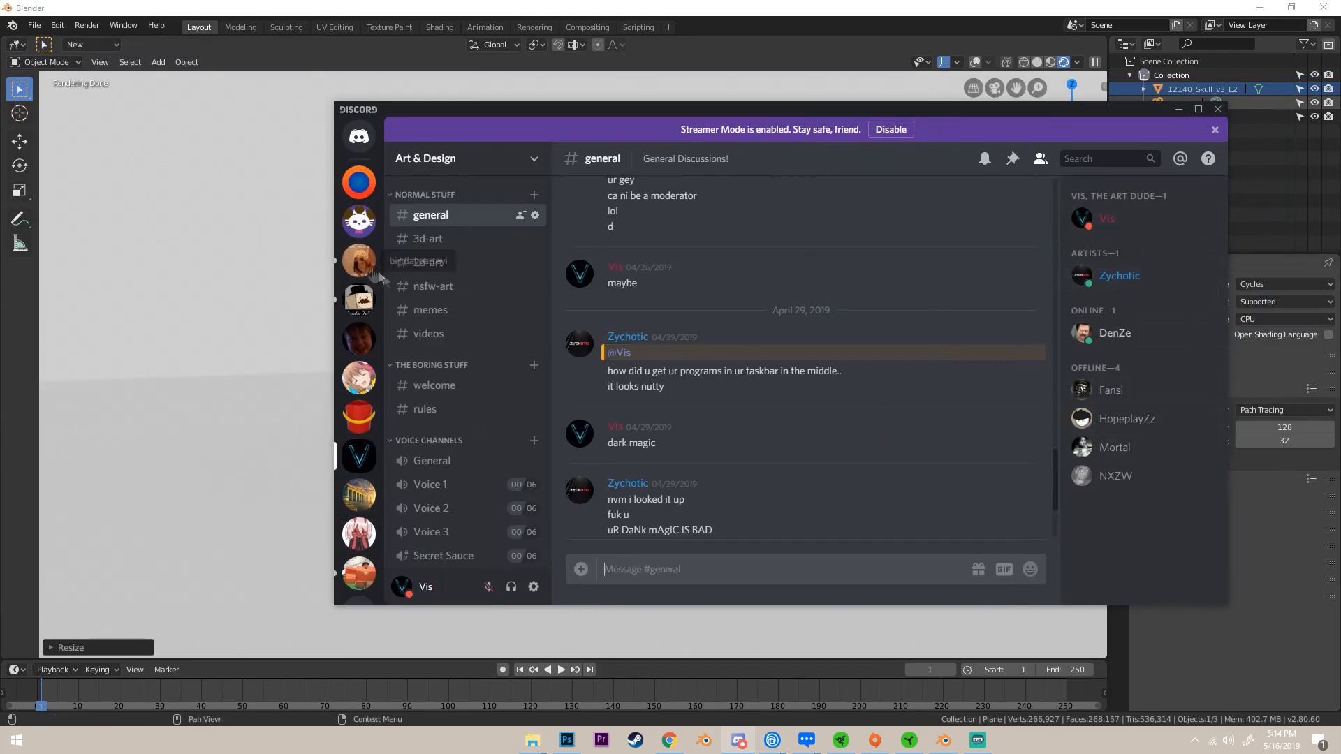
click(429, 237)
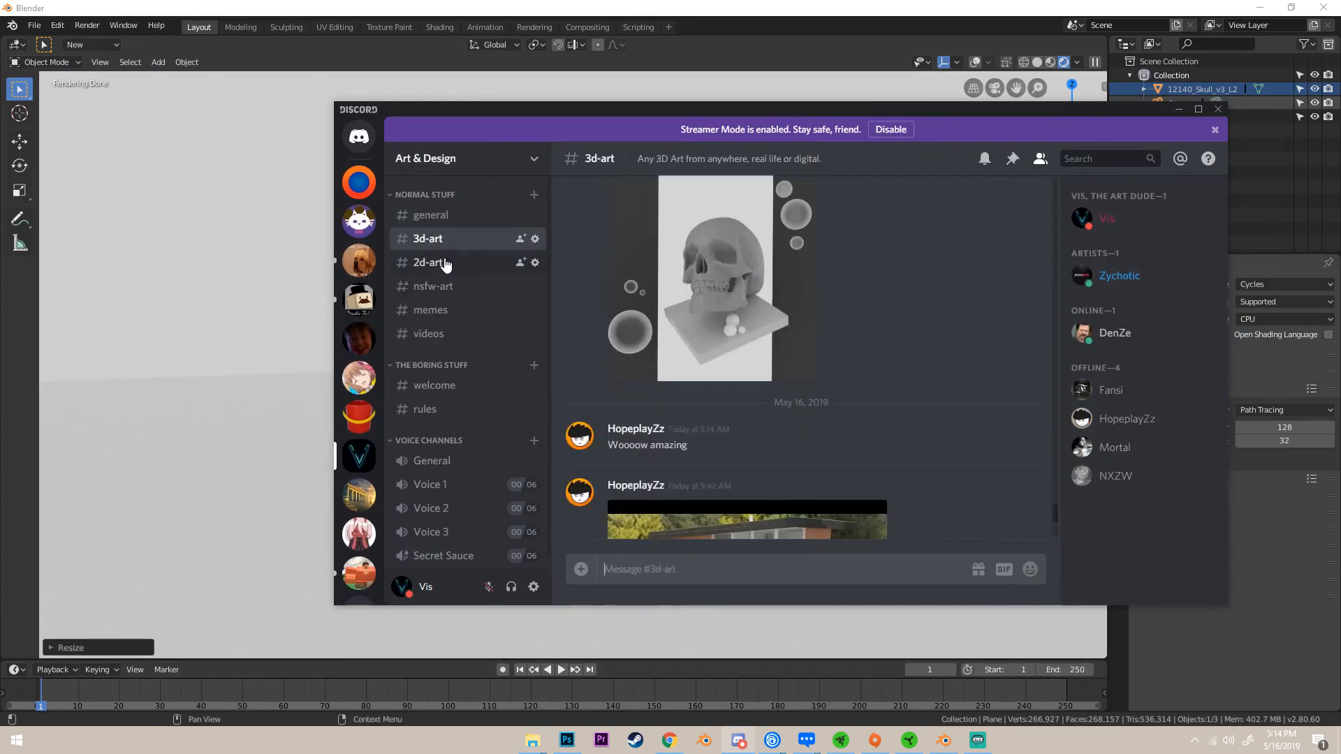
click(433, 285)
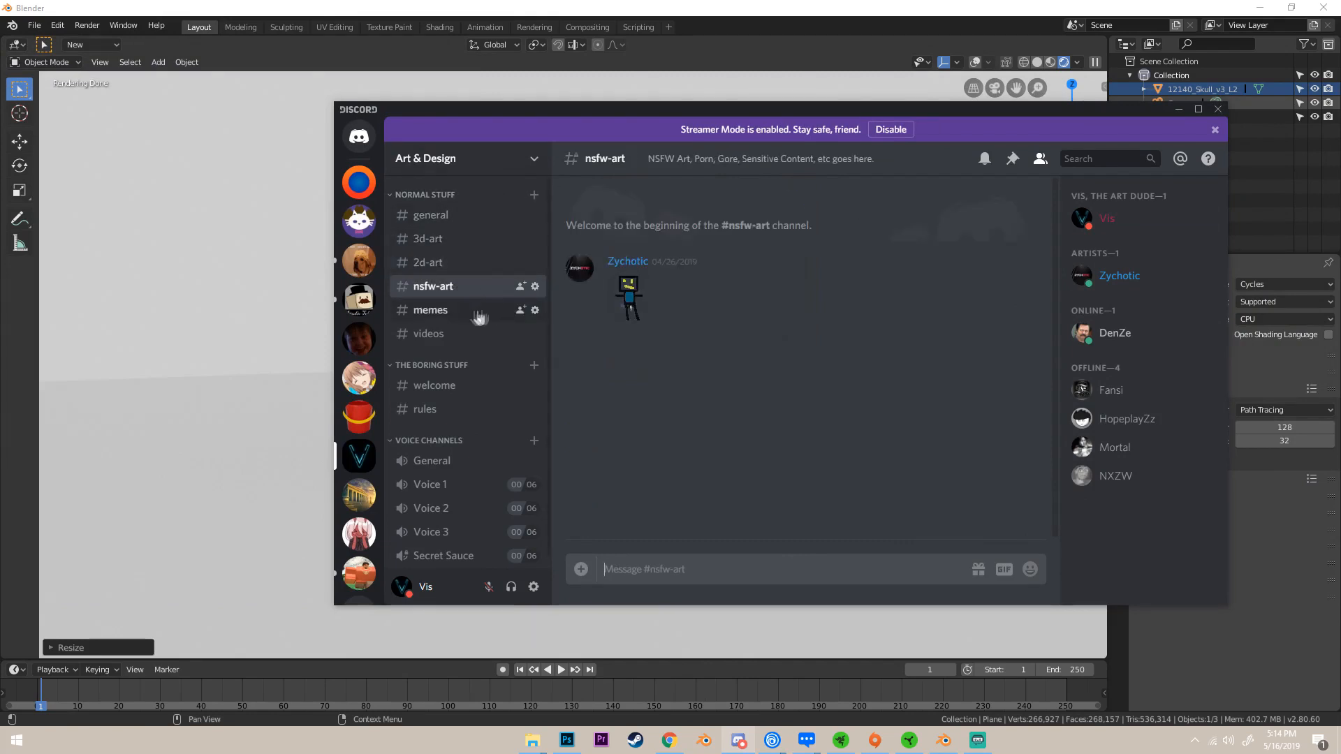
click(428, 334)
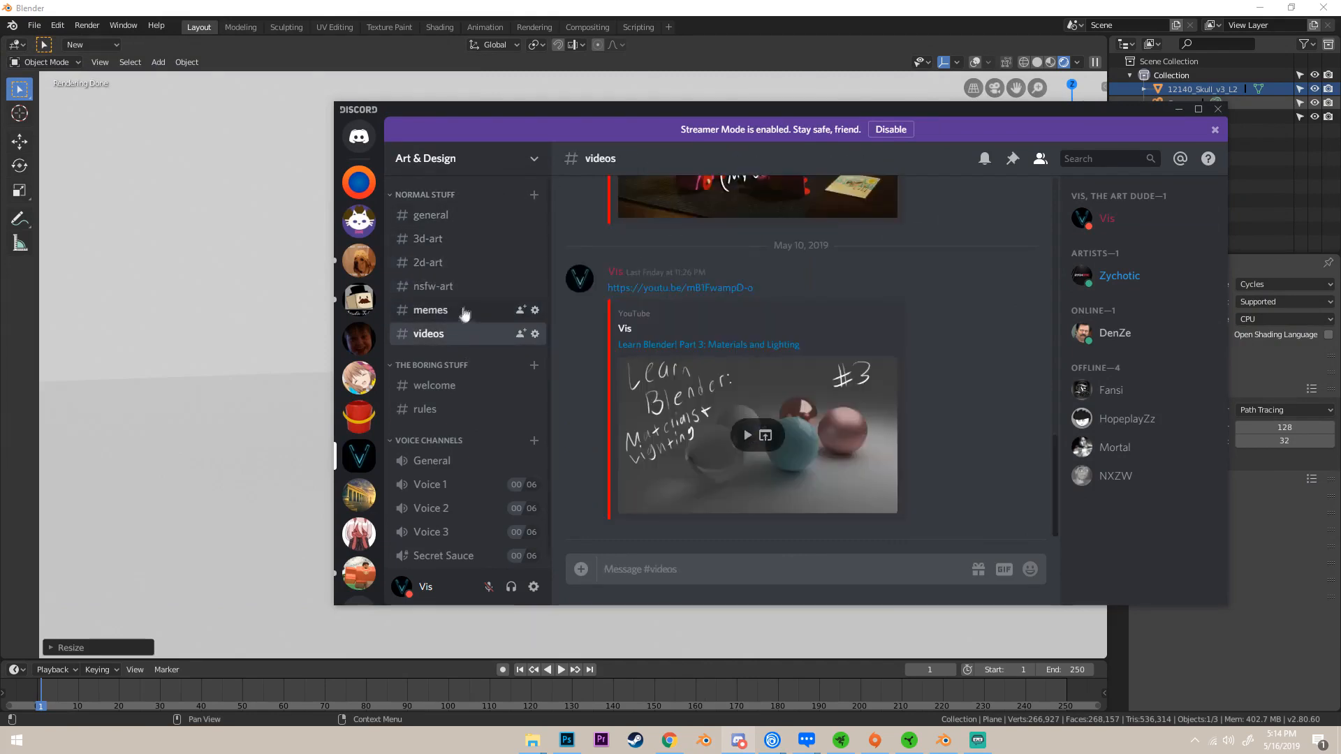